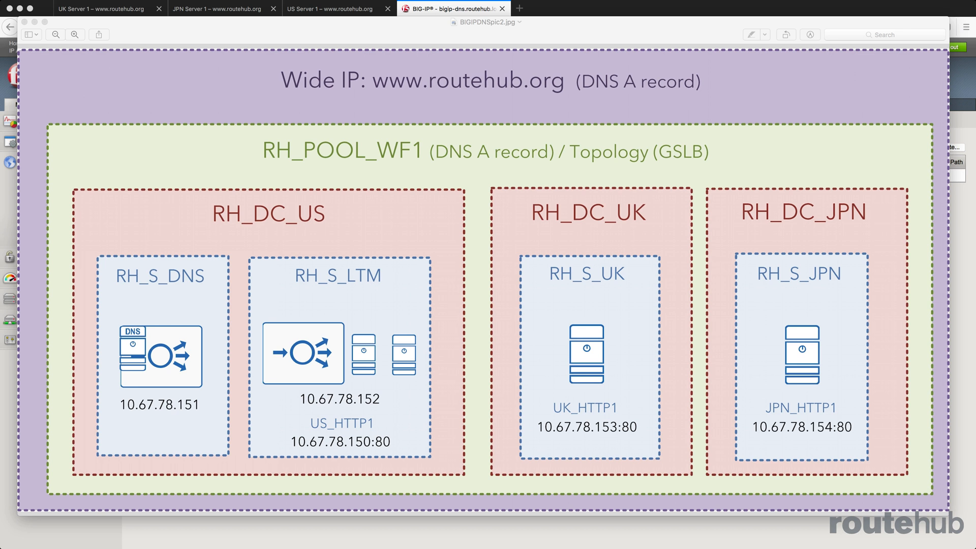
mouse_move(390, 85)
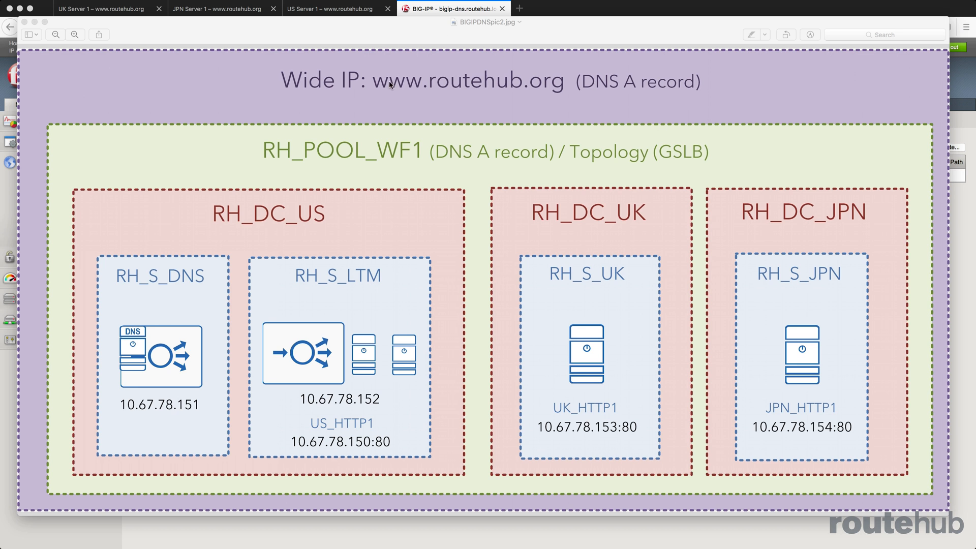
mouse_move(391, 86)
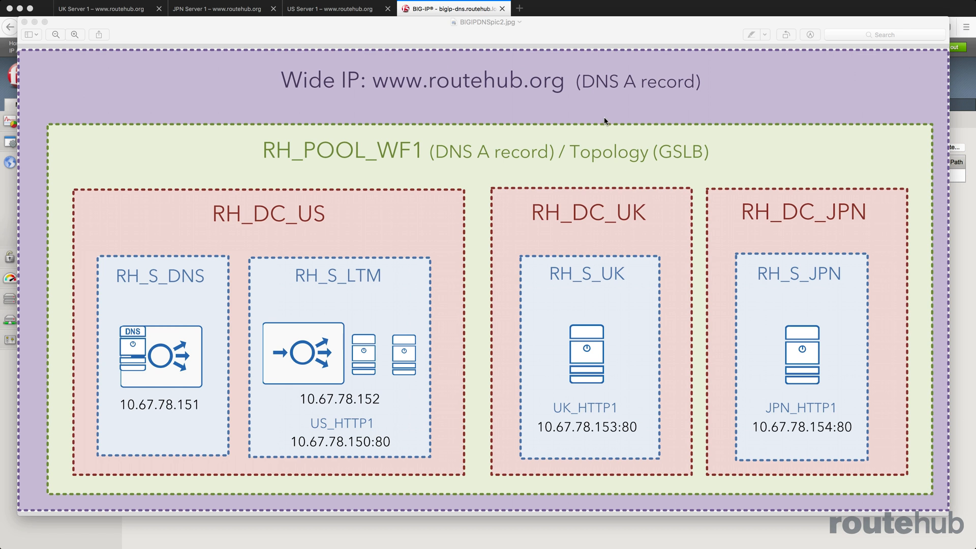
mouse_move(310, 296)
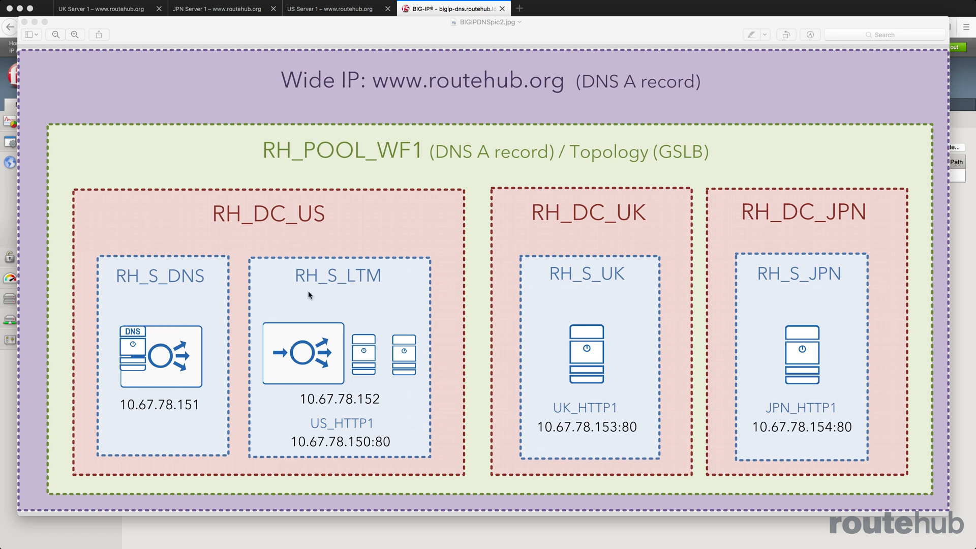
mouse_move(508, 413)
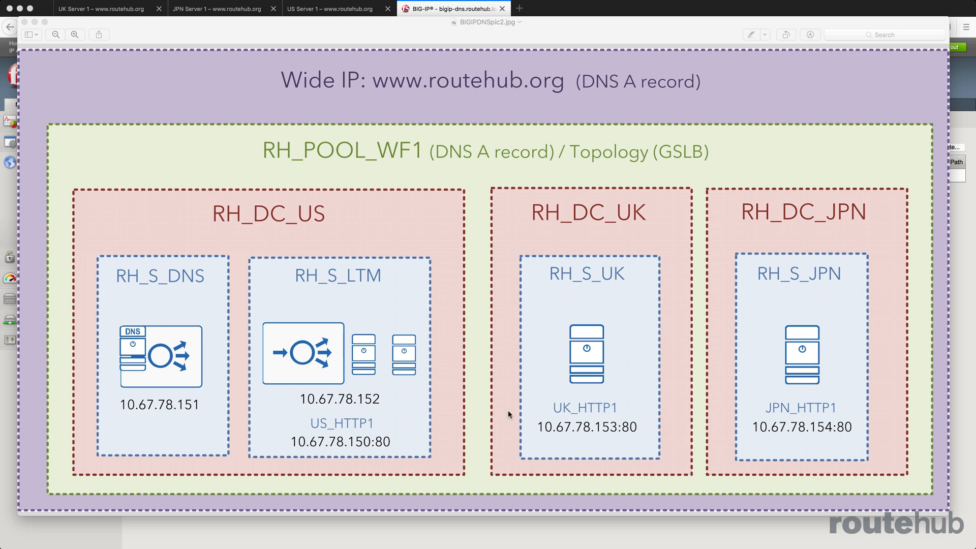
mouse_move(344, 371)
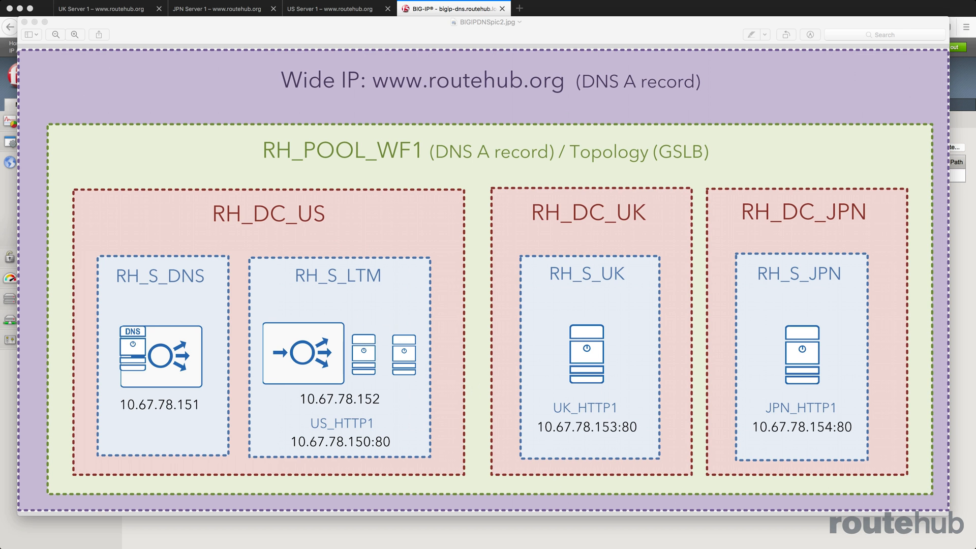
mouse_move(389, 367)
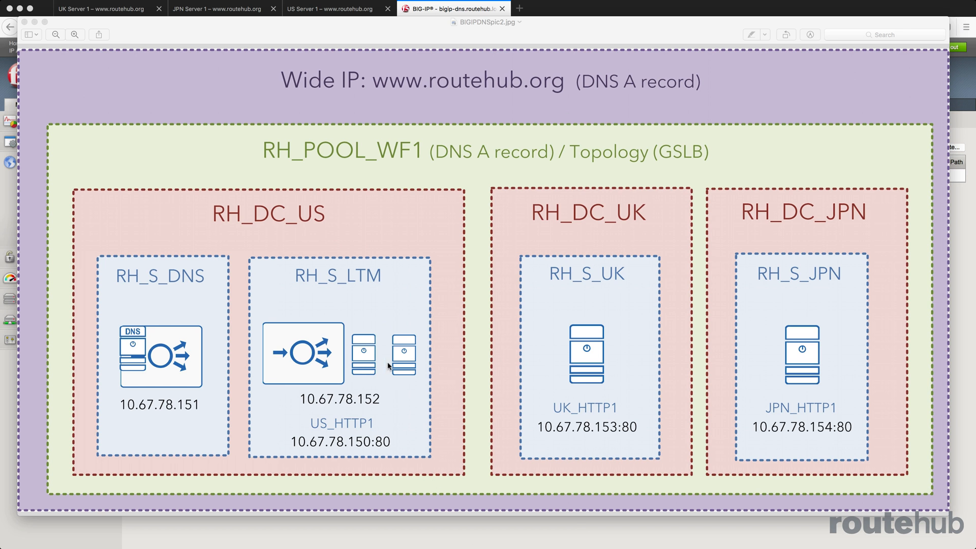
mouse_move(388, 367)
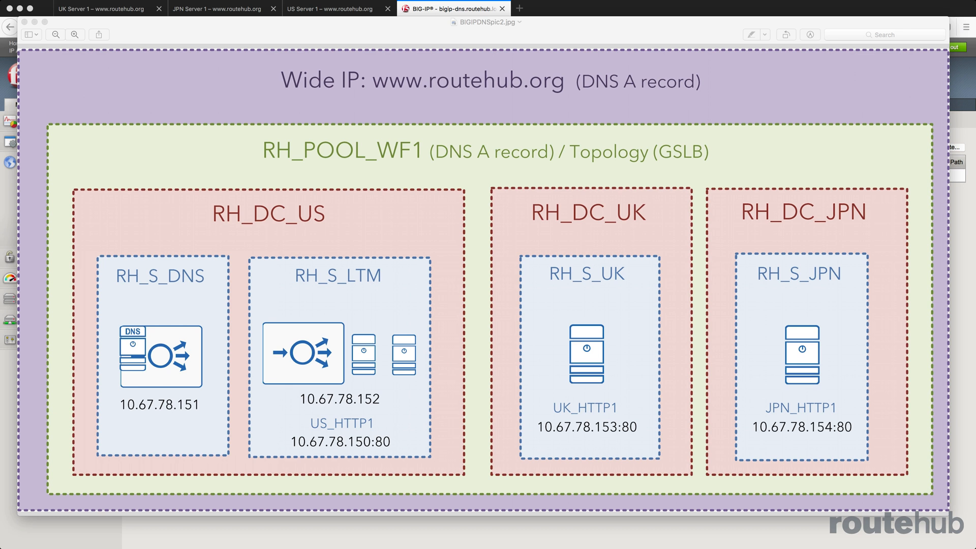
mouse_move(809, 386)
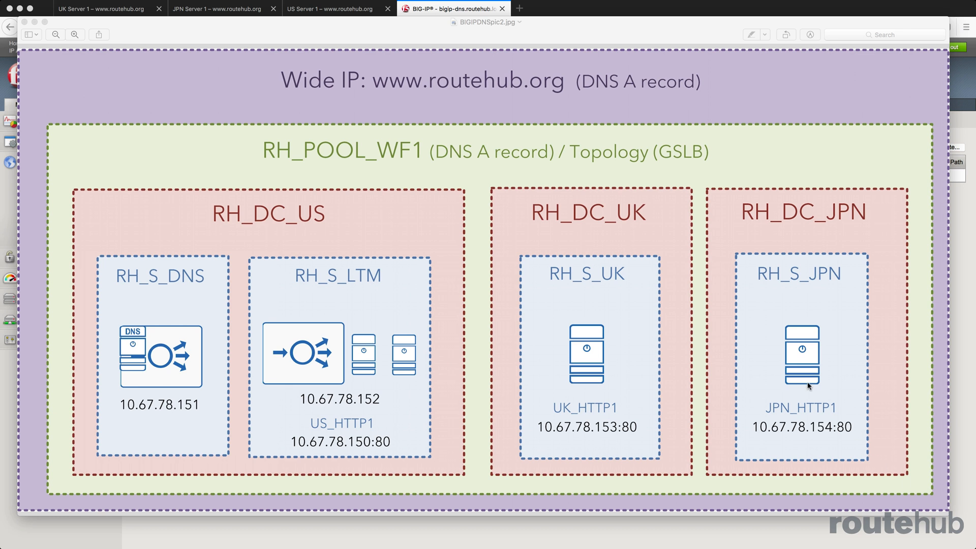
mouse_move(808, 386)
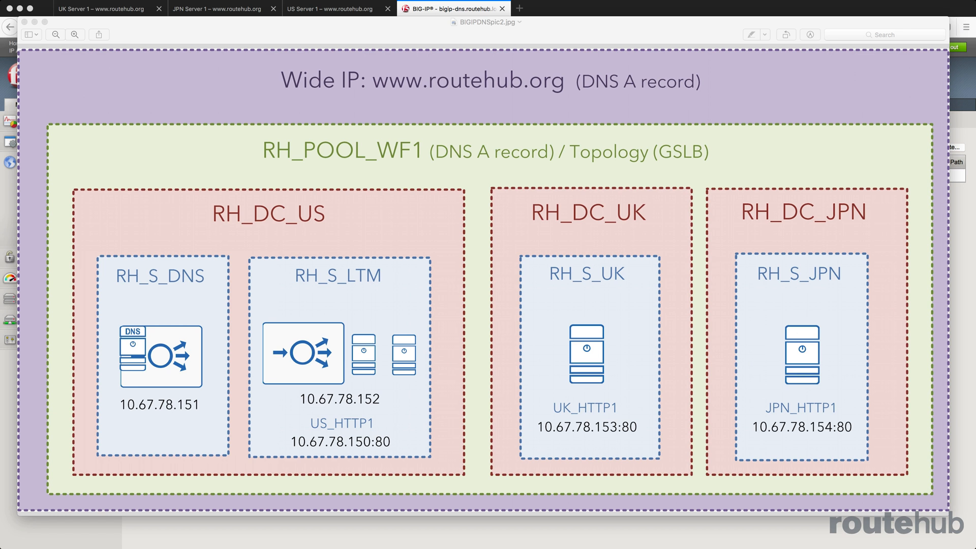
mouse_move(622, 159)
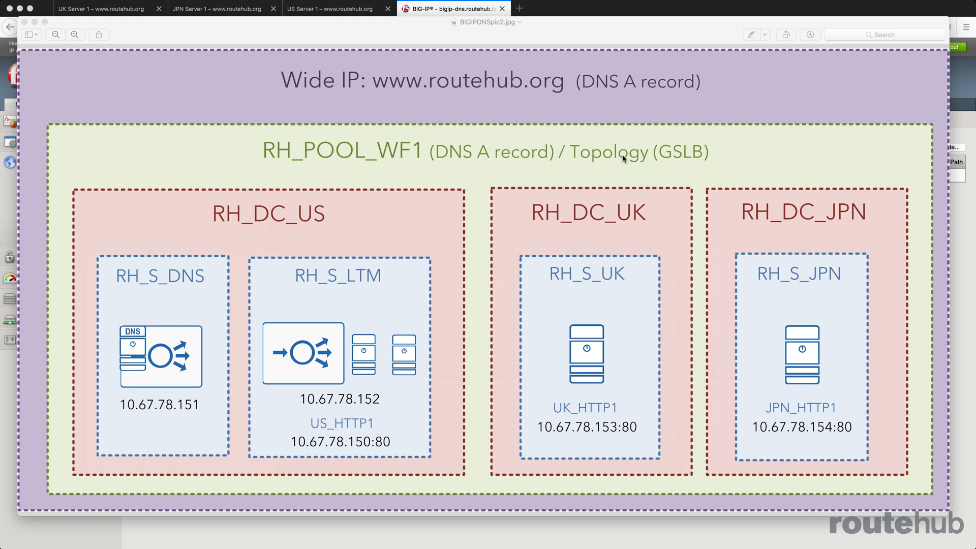
mouse_move(621, 297)
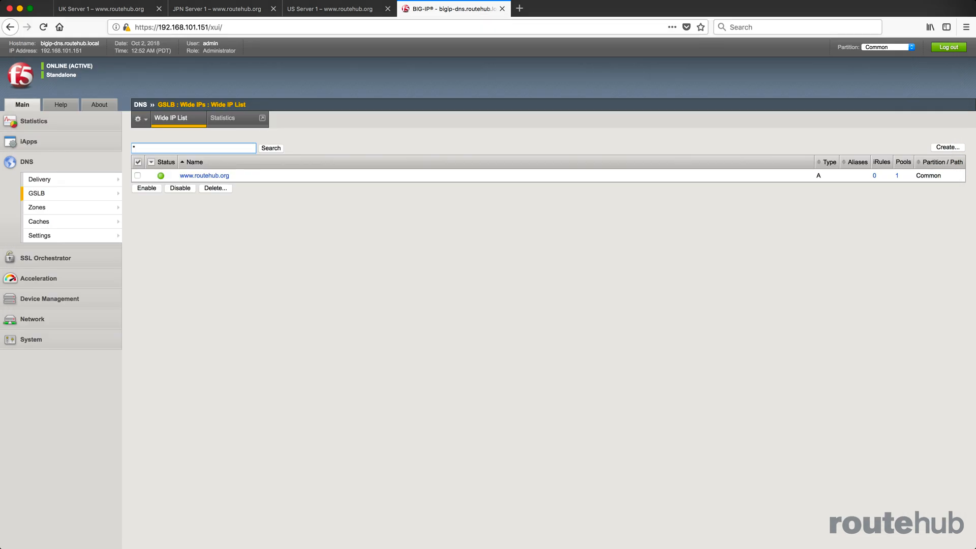
click(193, 148)
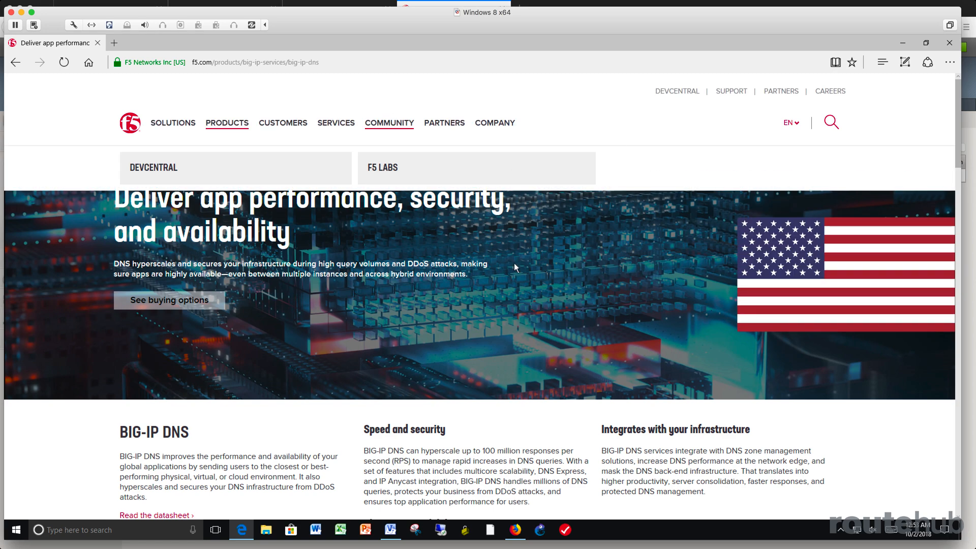
click(230, 61)
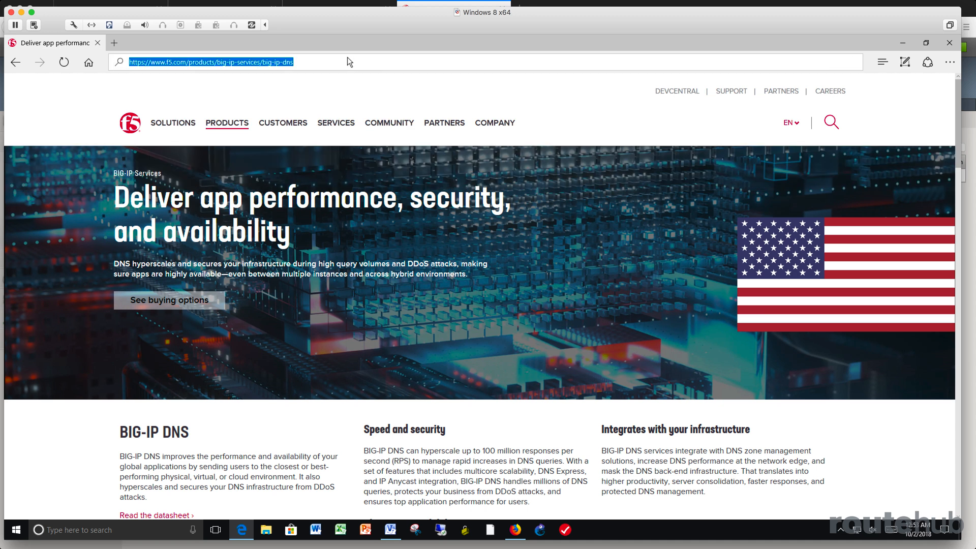
text(www.routehub.net)
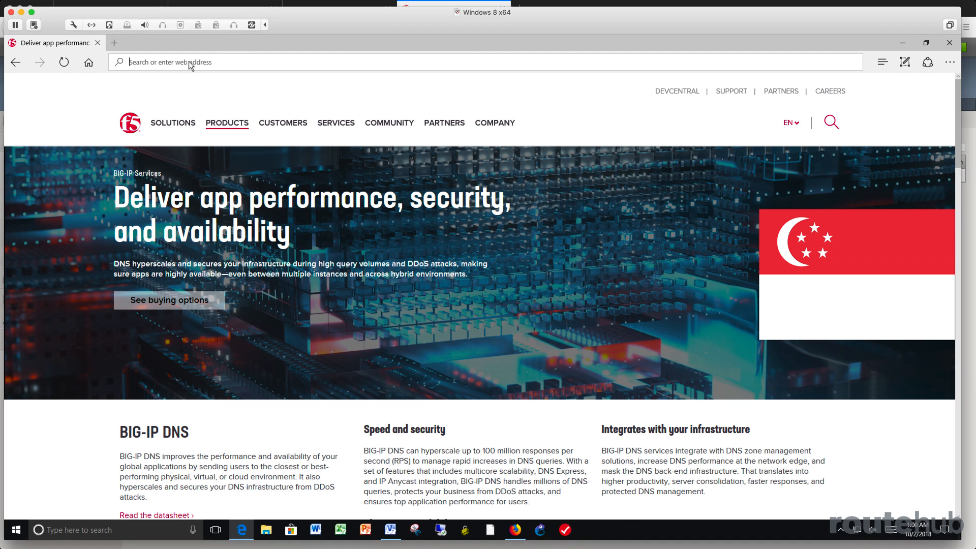
text(www.routehub.org)
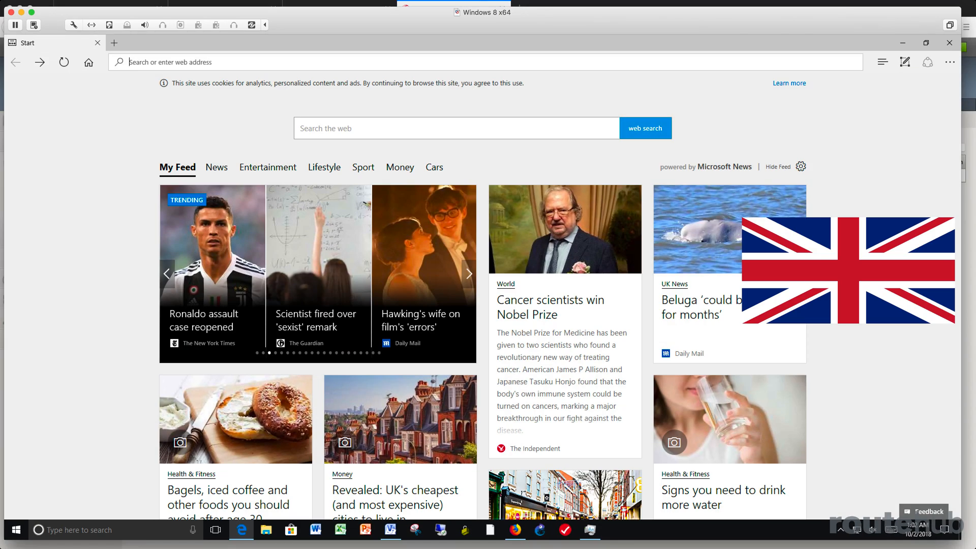
click(468, 274)
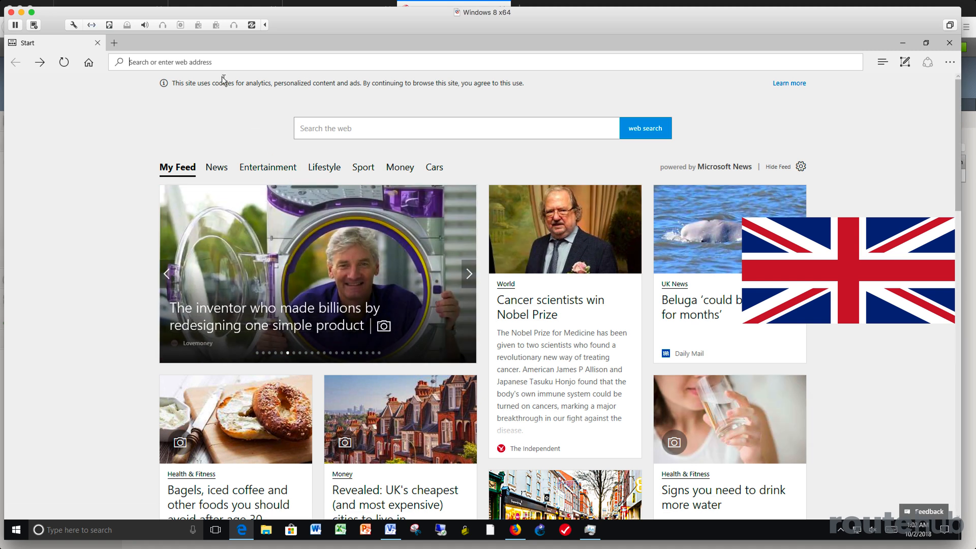
text(www.)
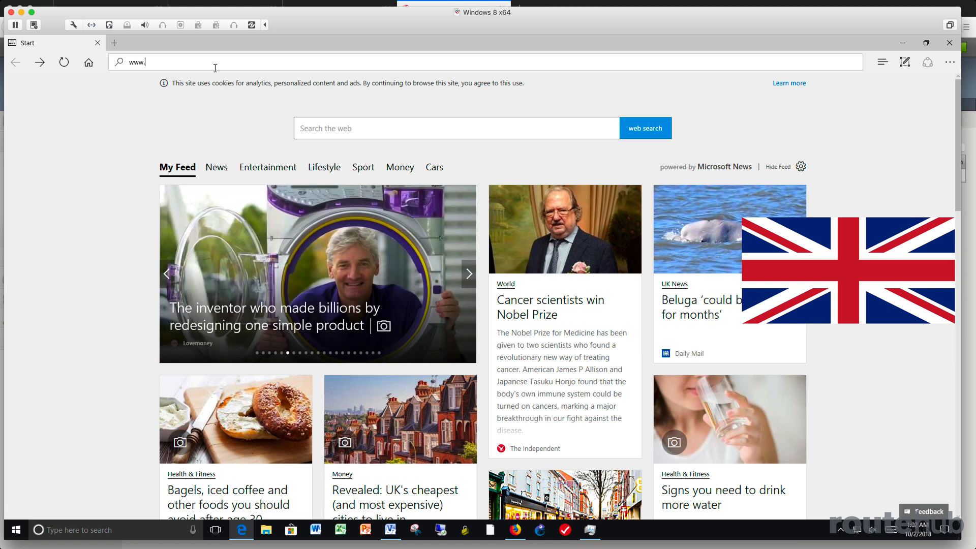